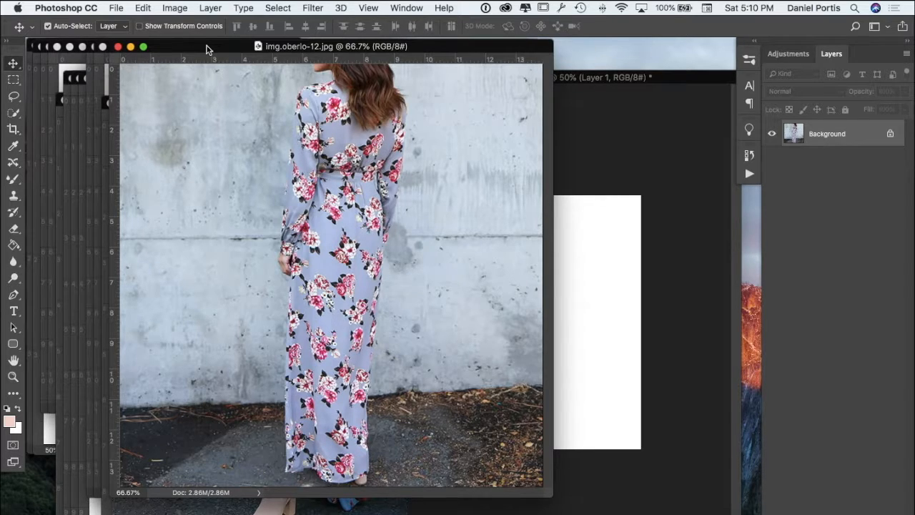
# Check the green dress results in the browser and return to the floral dress photo
pyautogui.click(47, 8)
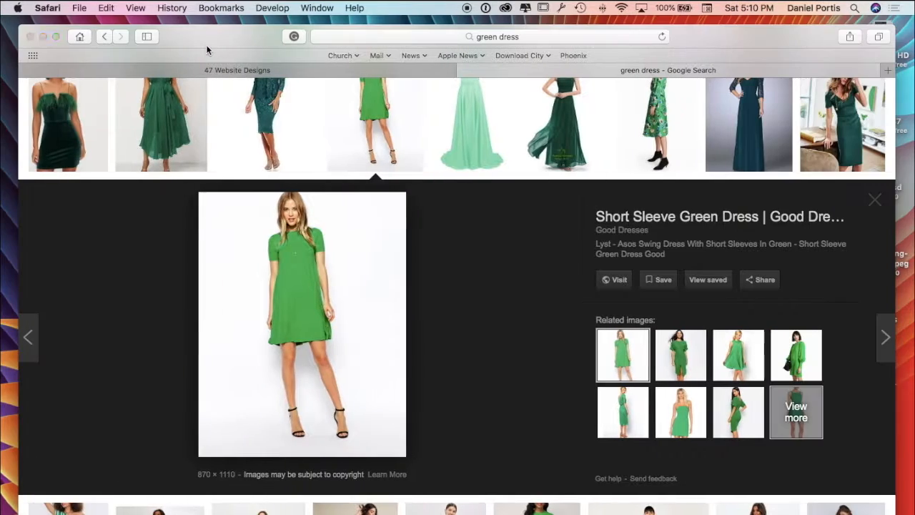
pyautogui.click(238, 71)
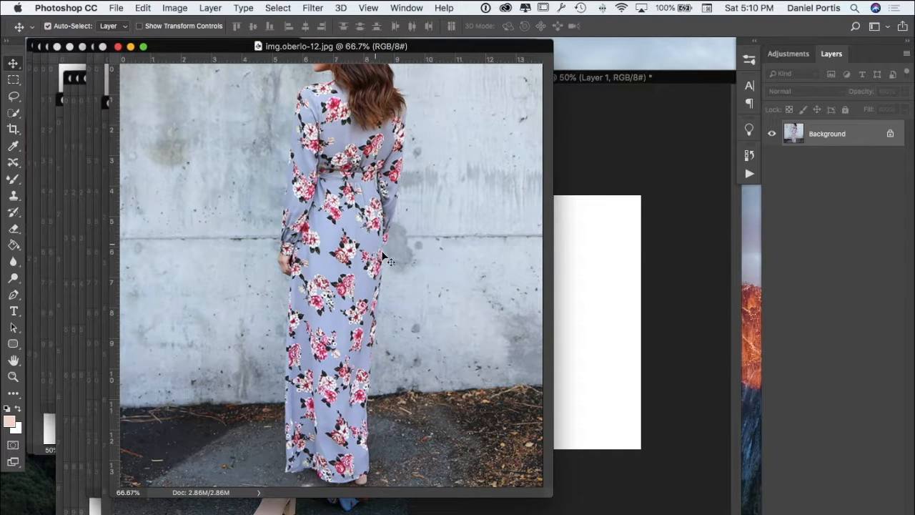
pyautogui.moveTo(418, 294)
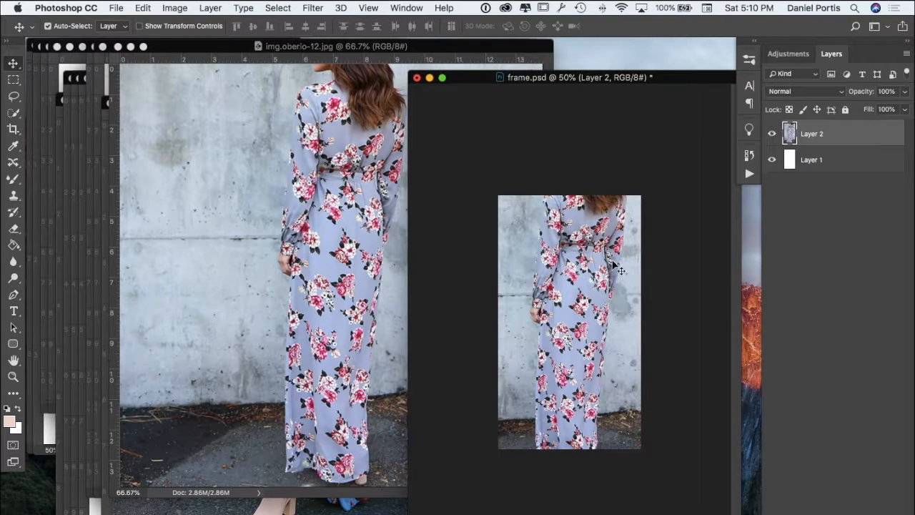
# Free Transform the dress layer and enlarge it to fill the 450×800 frame
pyautogui.rightClick(812, 134)
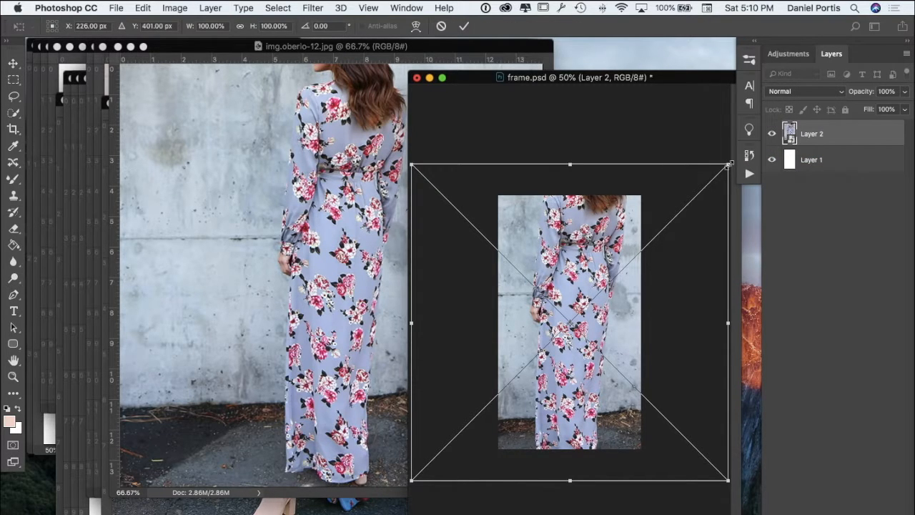
pyautogui.moveTo(726, 166); pyautogui.dragTo(701, 191)
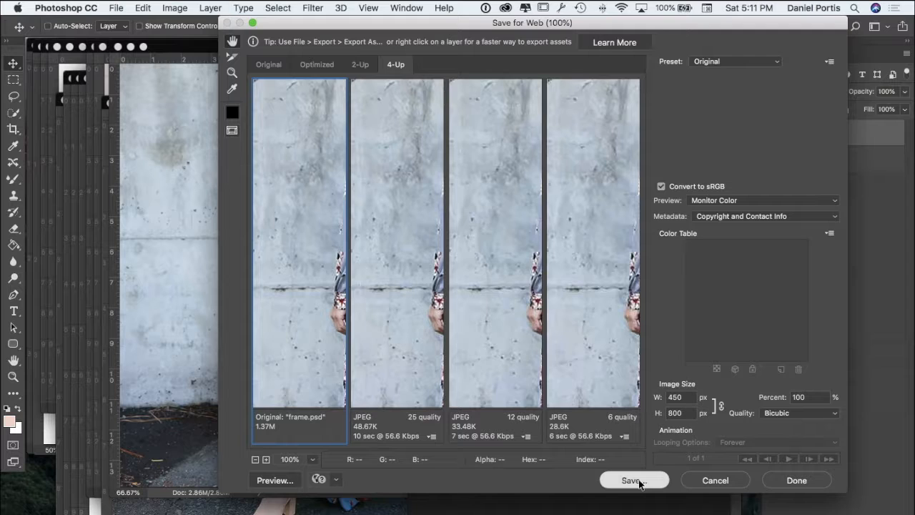
# Save the optimized image as blue_flower_dress.jpg in not_last_folder
pyautogui.click(632, 480)
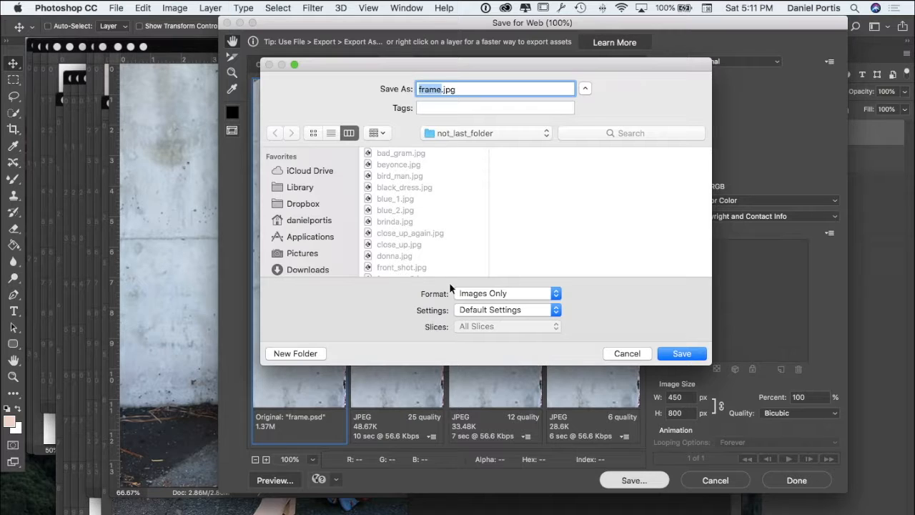
pyautogui.moveTo(426, 194)
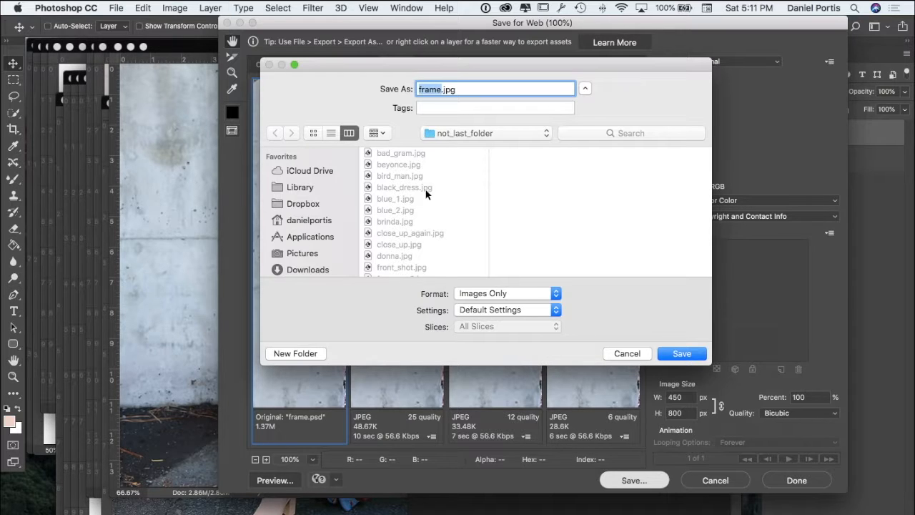
pyautogui.scroll(-3)
pyautogui.write('blue_flower_')
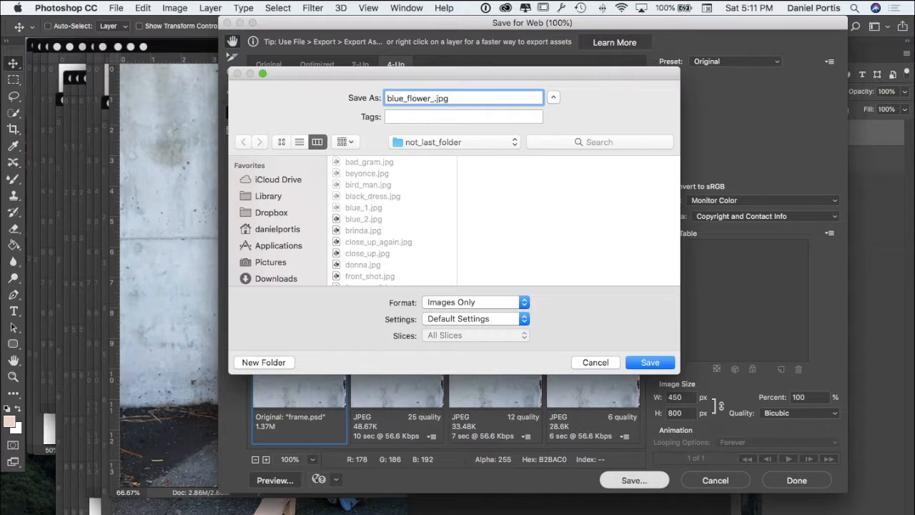
pyautogui.write('dress')
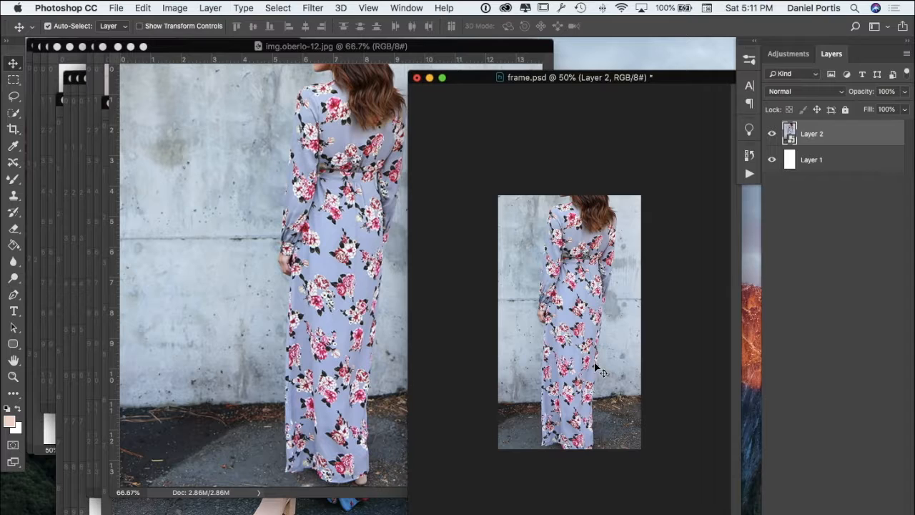
pyautogui.moveTo(564, 270)
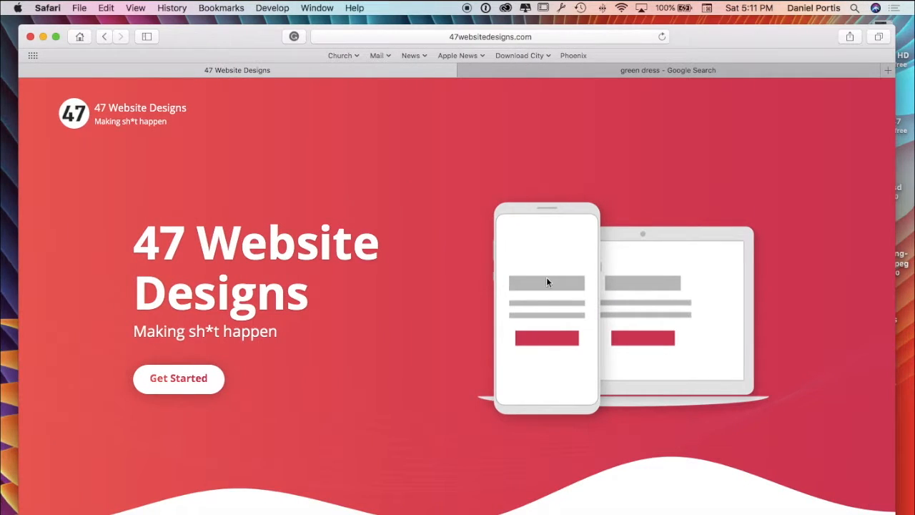
pyautogui.moveTo(495, 157)
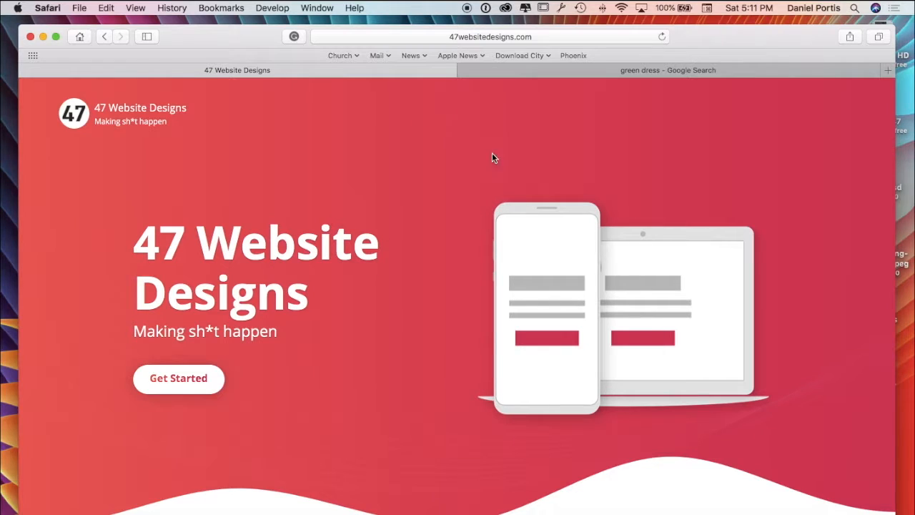
pyautogui.moveTo(541, 232)
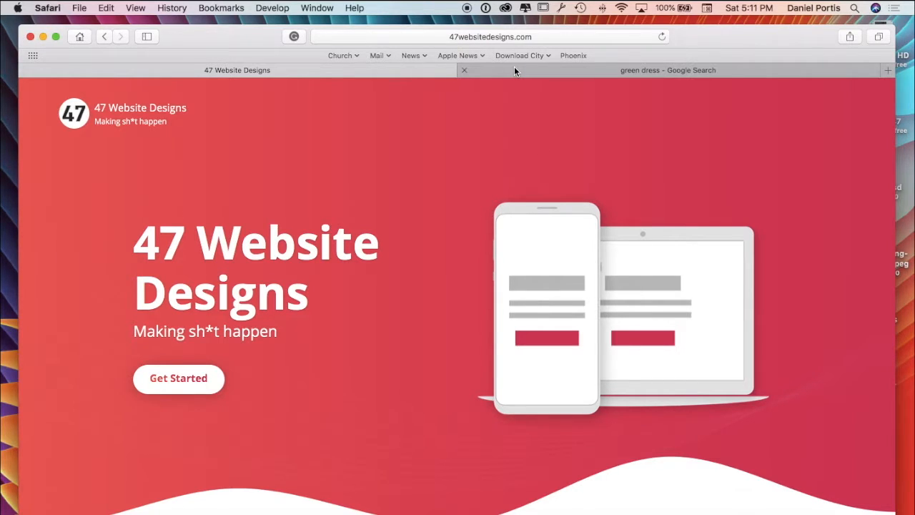
# Switch Safari to the 'green dress - Google Search' tab
pyautogui.click(667, 70)
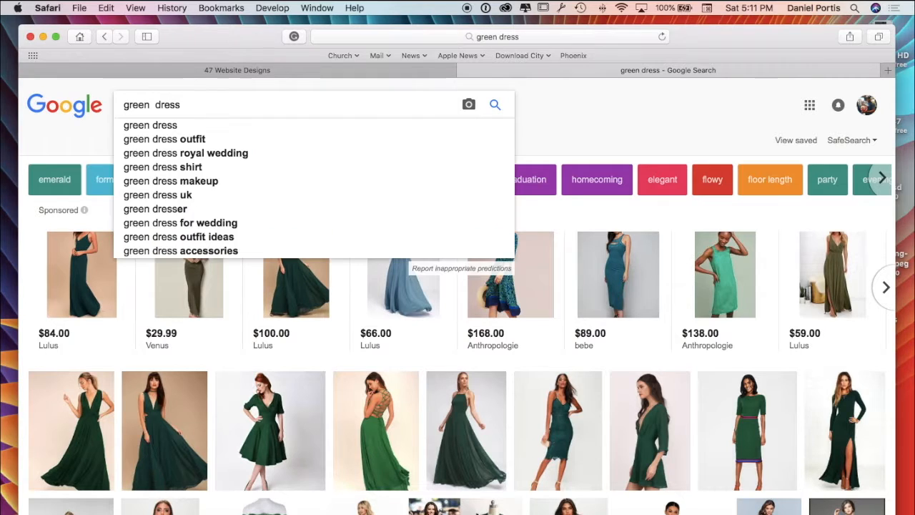
# Search 'green dress maxi', browse the results, open the olive green maxi dress, and close the window
pyautogui.write('maxi')
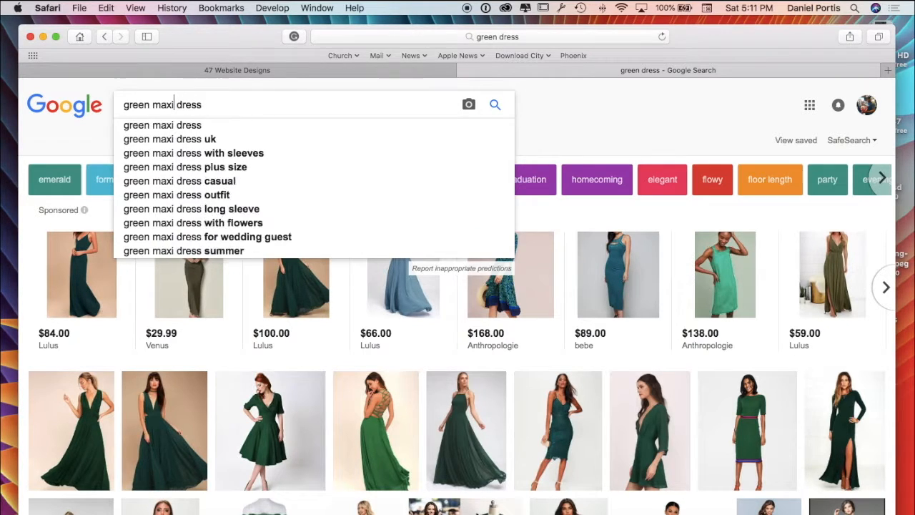
pyautogui.scroll(-3)
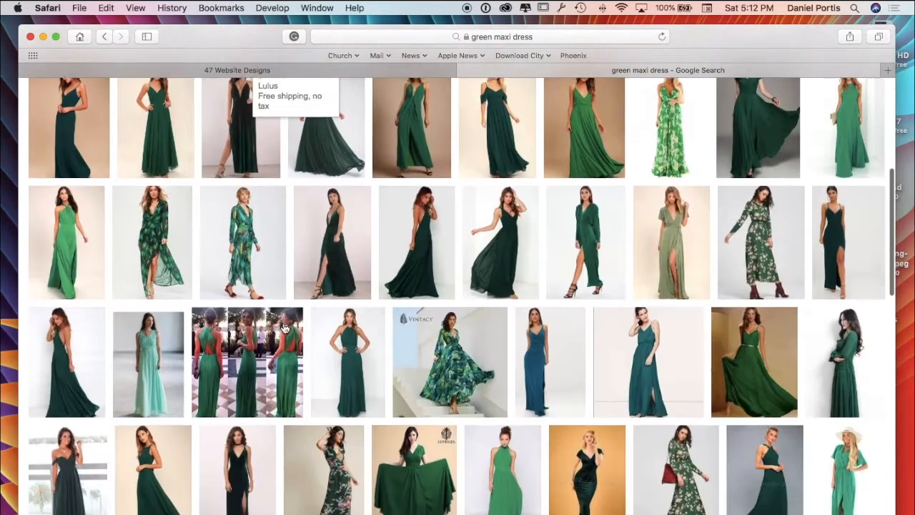
pyautogui.scroll(-3)
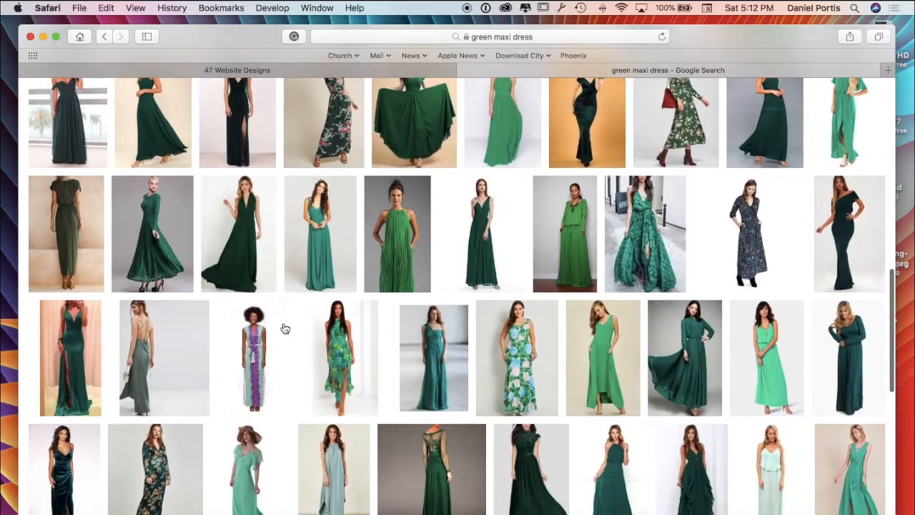
pyautogui.scroll(-3)
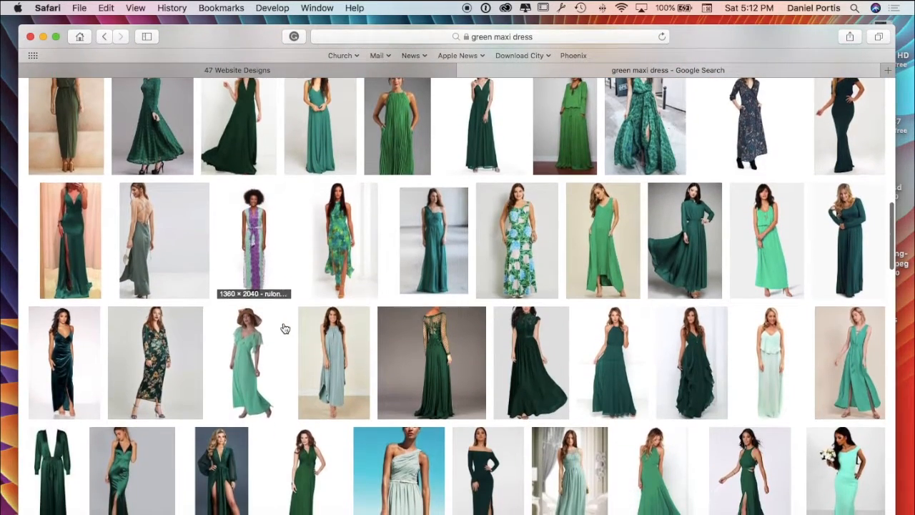
pyautogui.scroll(-3)
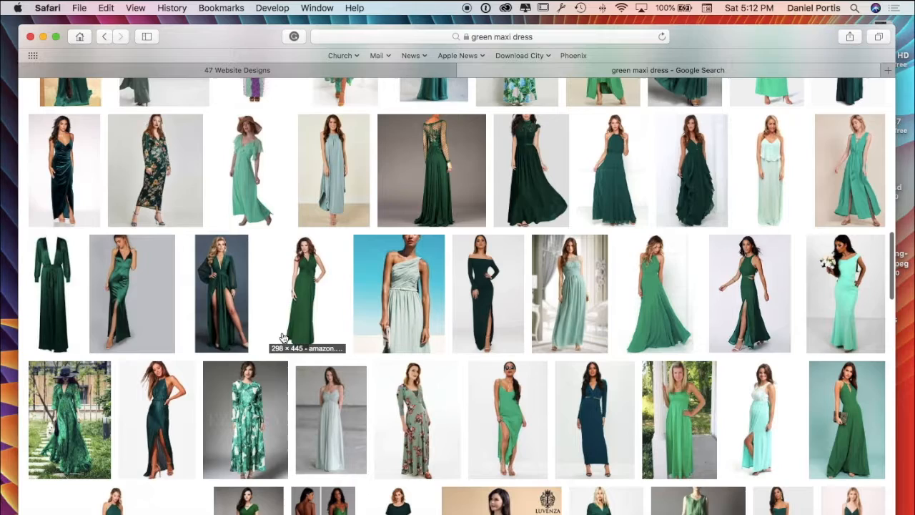
pyautogui.scroll(-3)
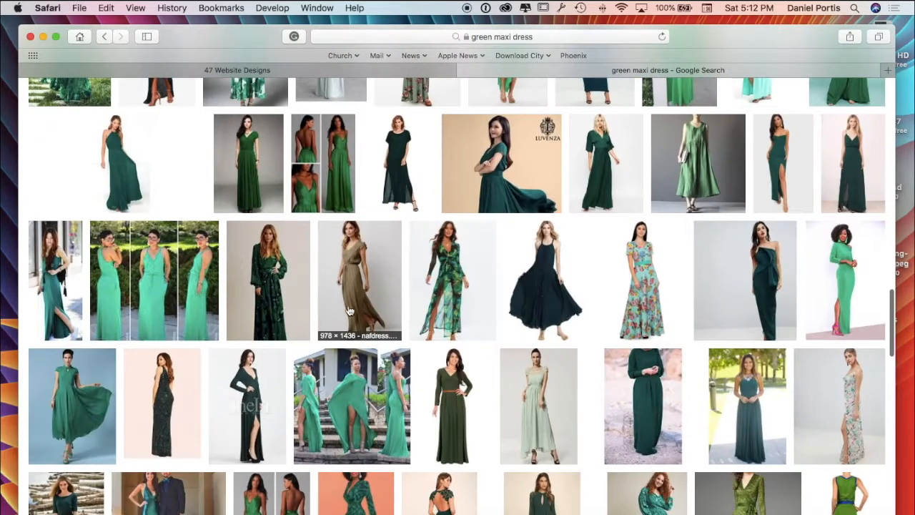
pyautogui.scroll(-3)
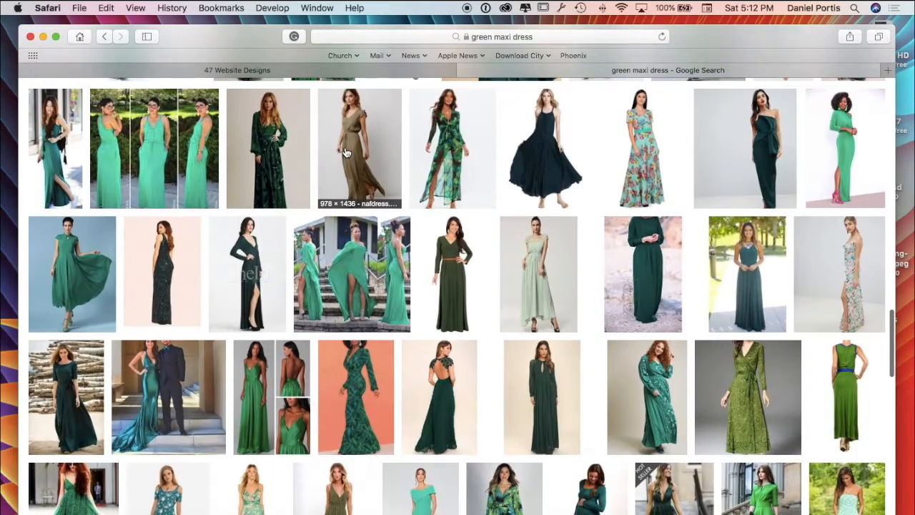
pyautogui.click(361, 148)
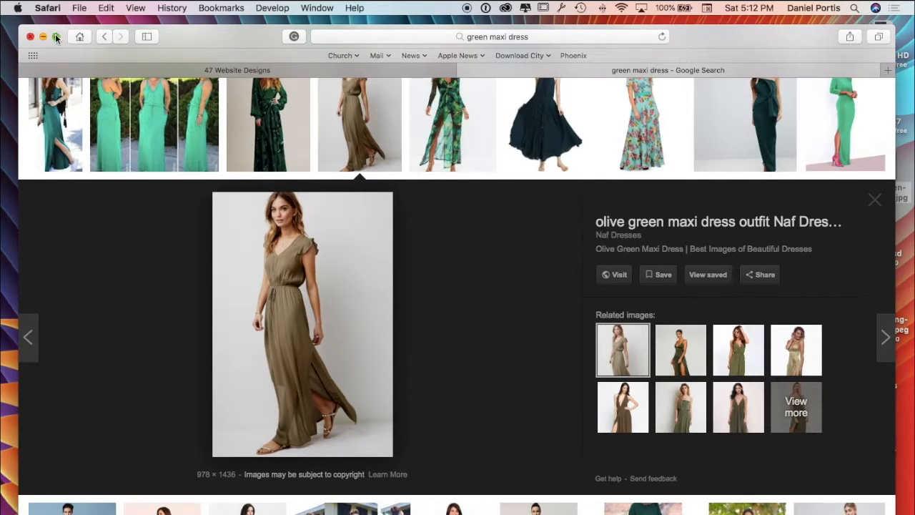
pyautogui.click(43, 37)
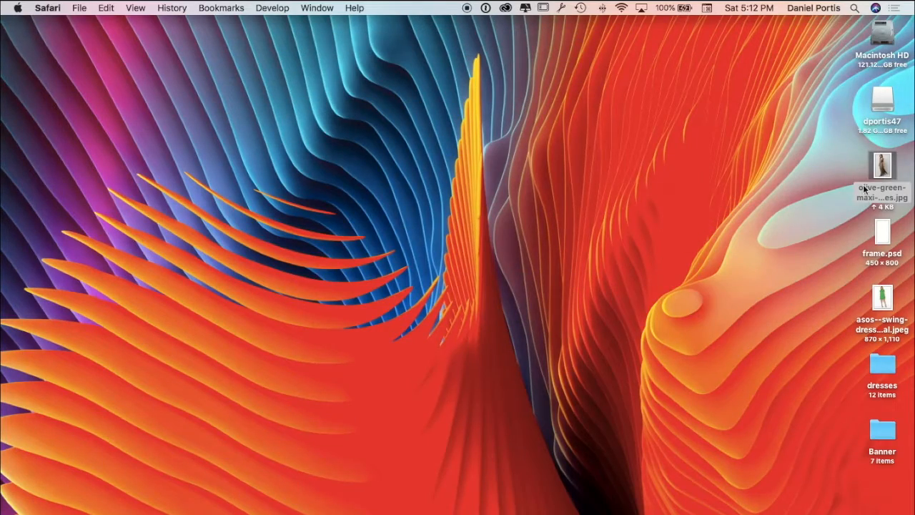
pyautogui.moveTo(855, 179)
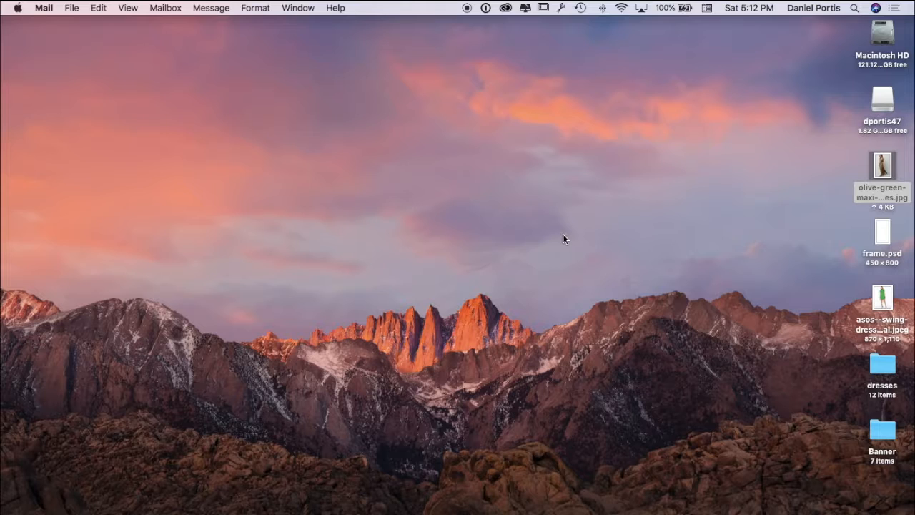
# Get Info on the olive green maxi dress JPG, check Where From and its name, then close it
pyautogui.click(309, 500)
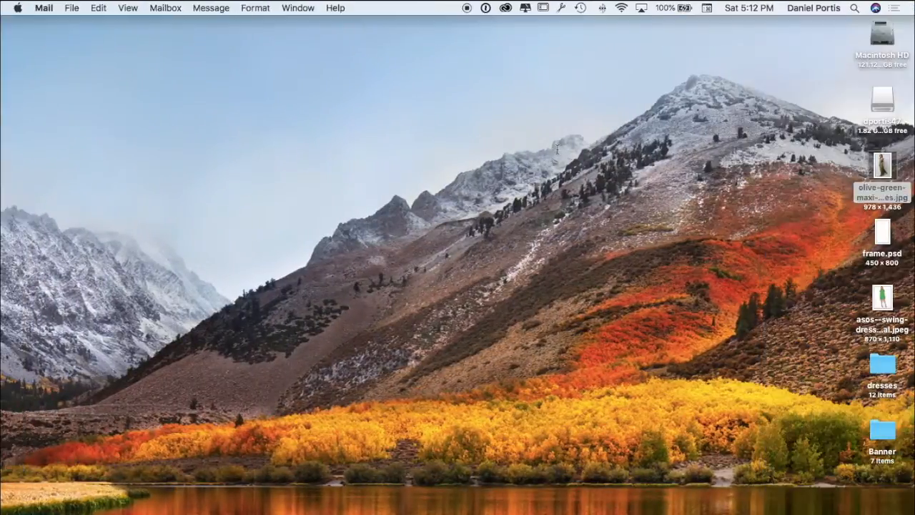
pyautogui.click(880, 166)
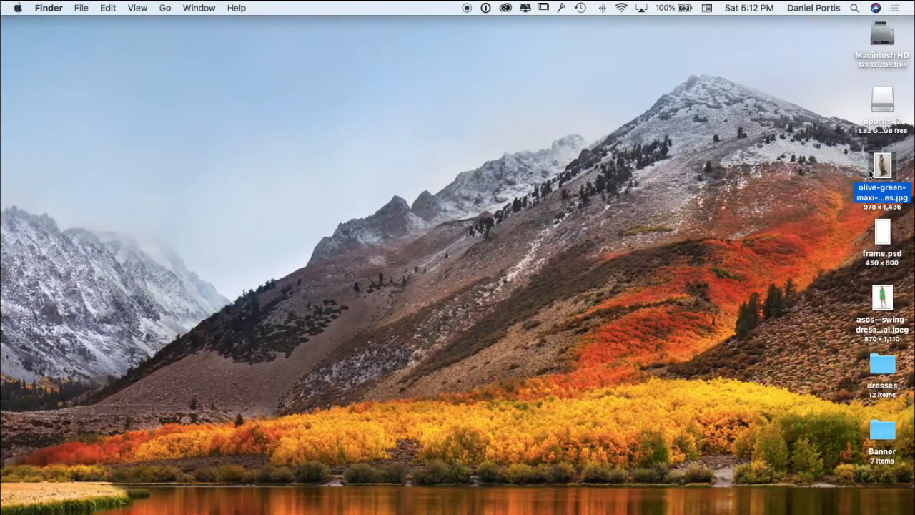
pyautogui.press('cmd+i')
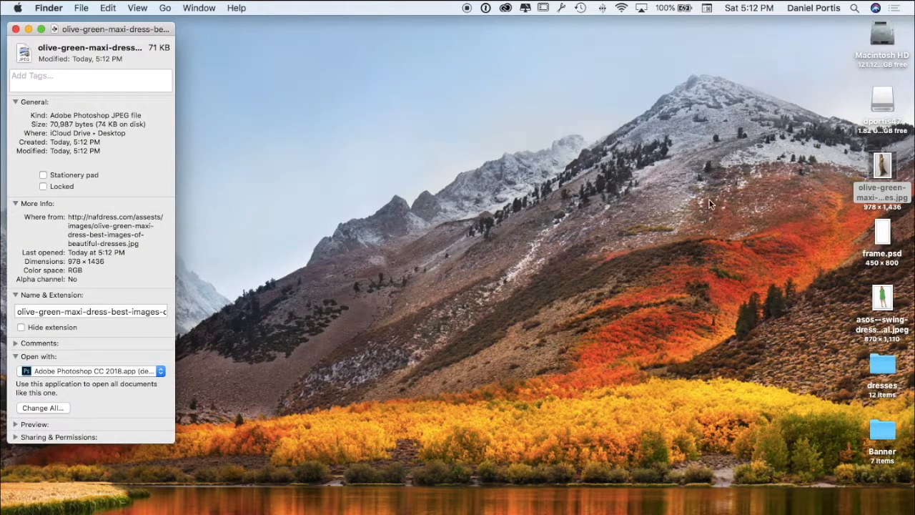
pyautogui.click(92, 312)
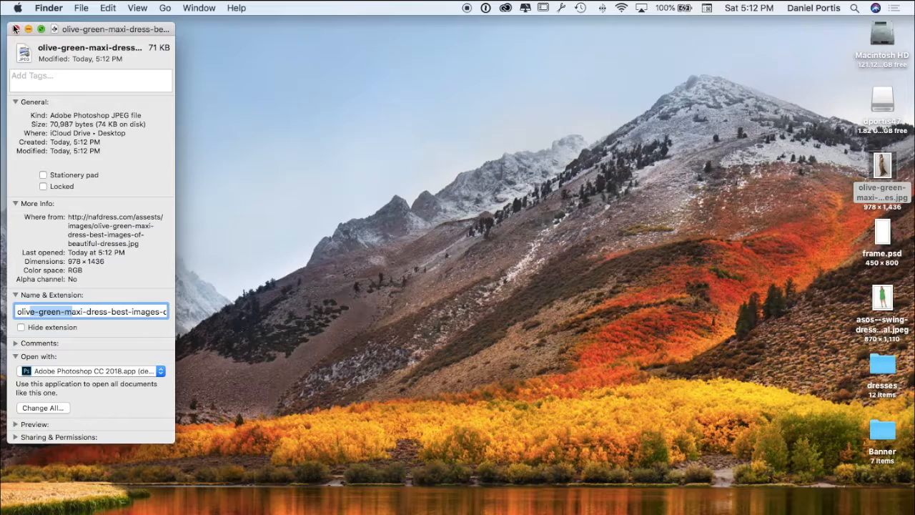
pyautogui.click(17, 28)
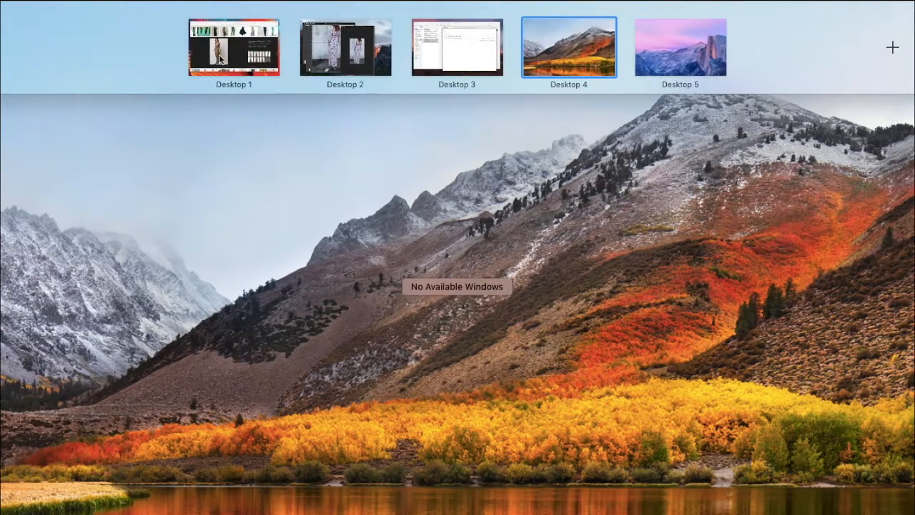
# Find the Green Long Sleeve Wrap Print Maxi Dress and visit its Missguided source page
pyautogui.click(234, 47)
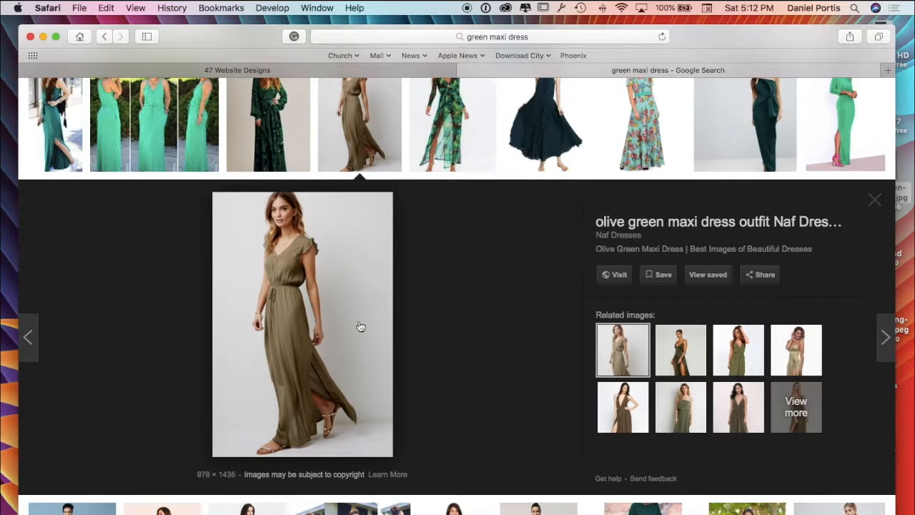
pyautogui.moveTo(291, 337)
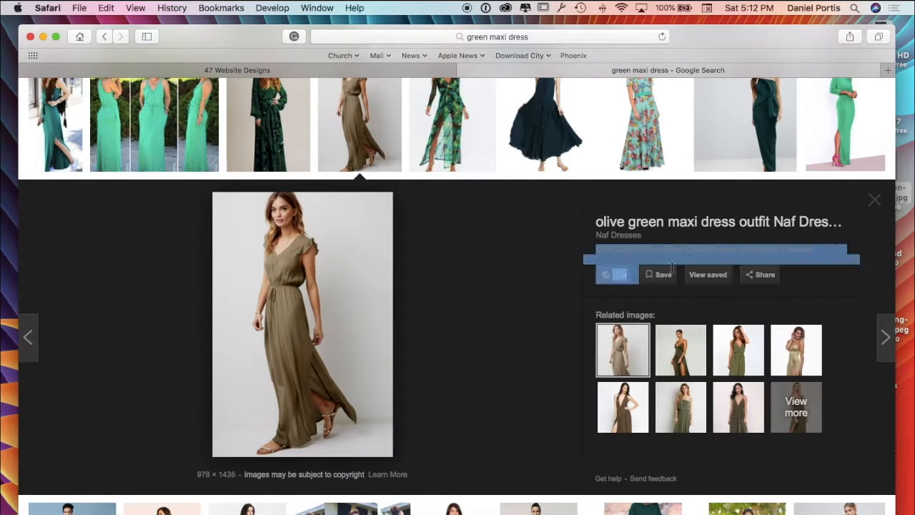
pyautogui.scroll(-3)
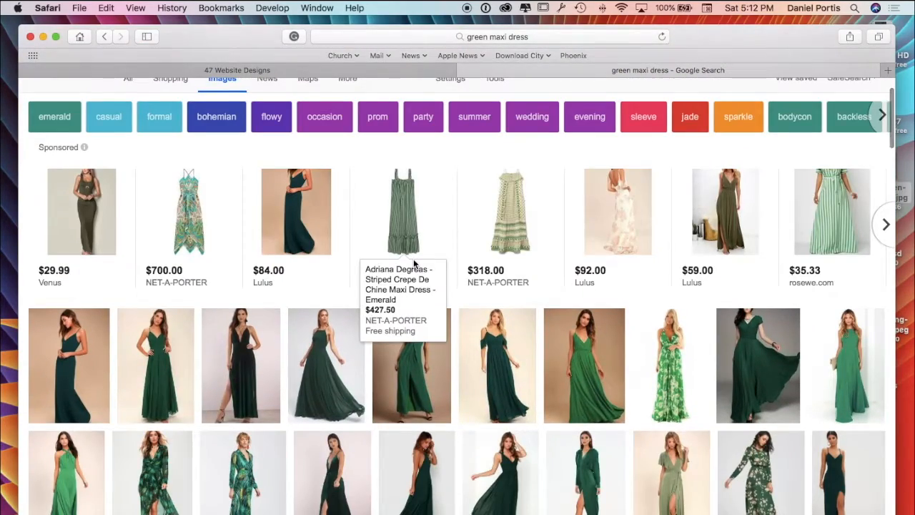
pyautogui.scroll(-3)
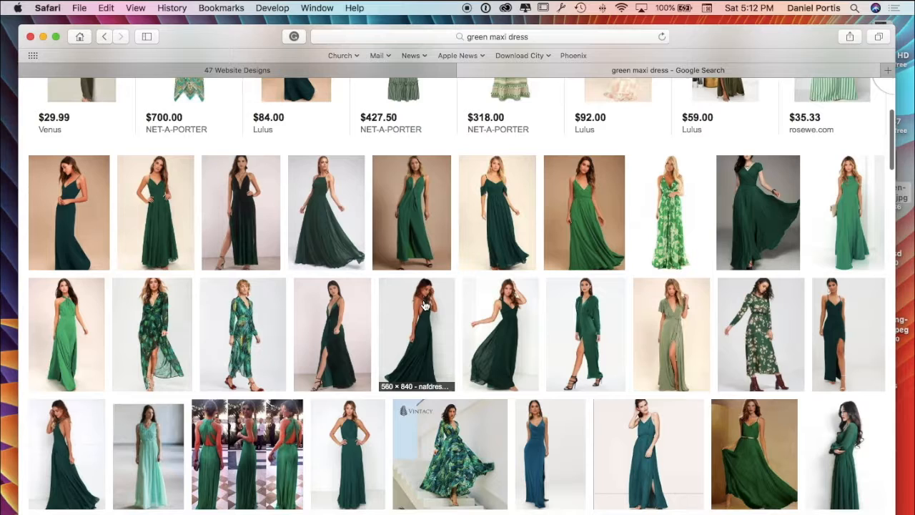
pyautogui.moveTo(151, 329)
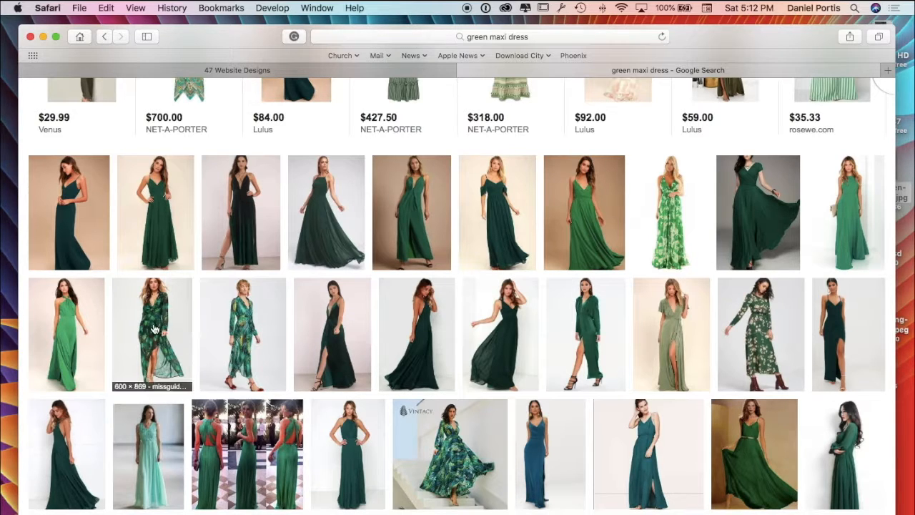
pyautogui.click(151, 334)
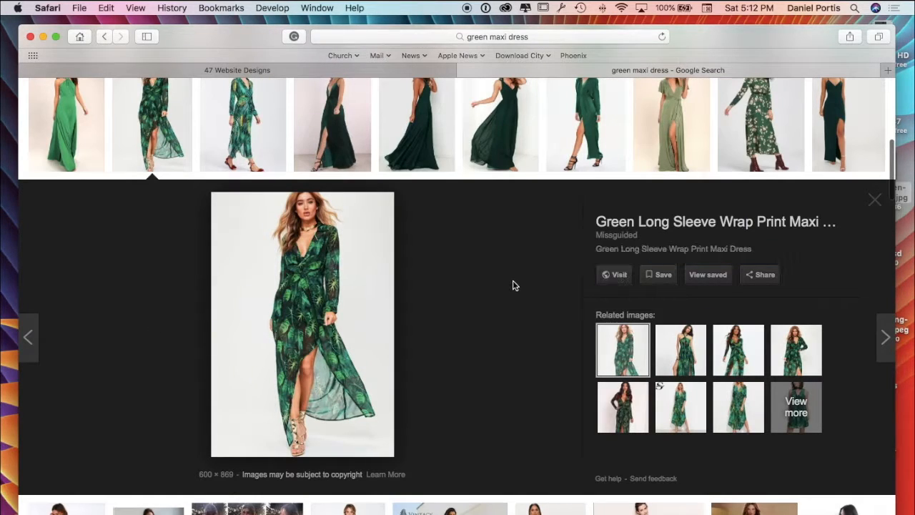
pyautogui.click(614, 275)
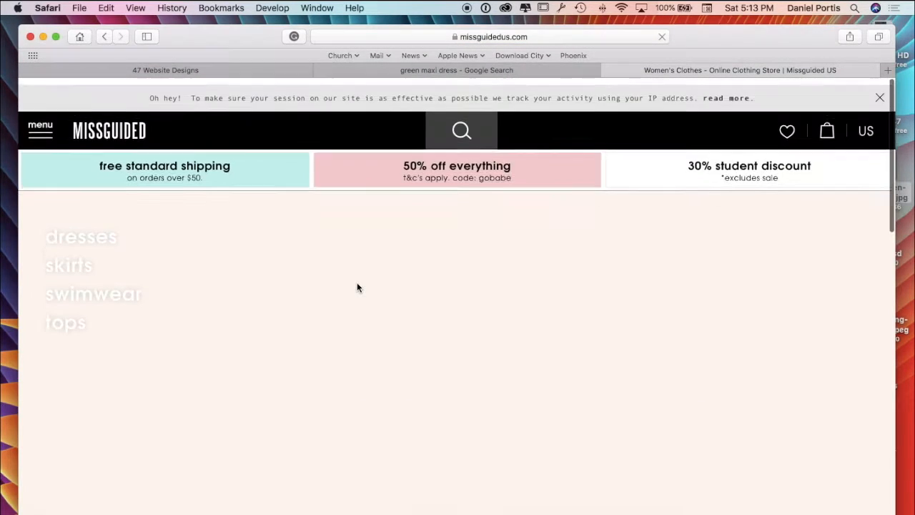
# Browse the Missguided homepage, then return to the green maxi dress image preview
pyautogui.scroll(-3)
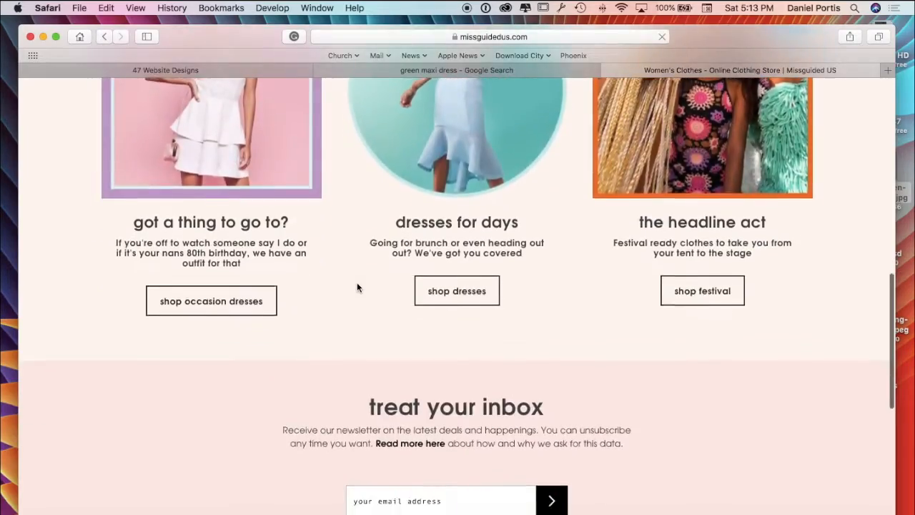
pyautogui.scroll(-3)
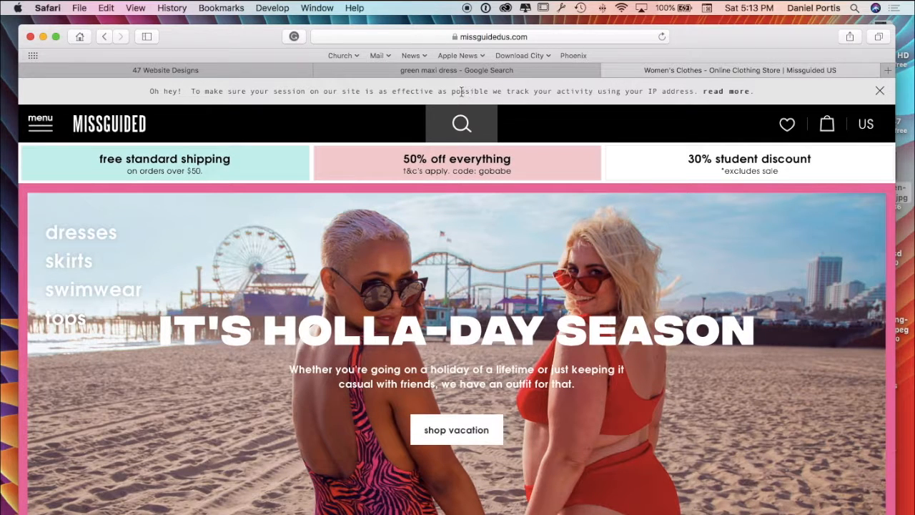
pyautogui.click(455, 70)
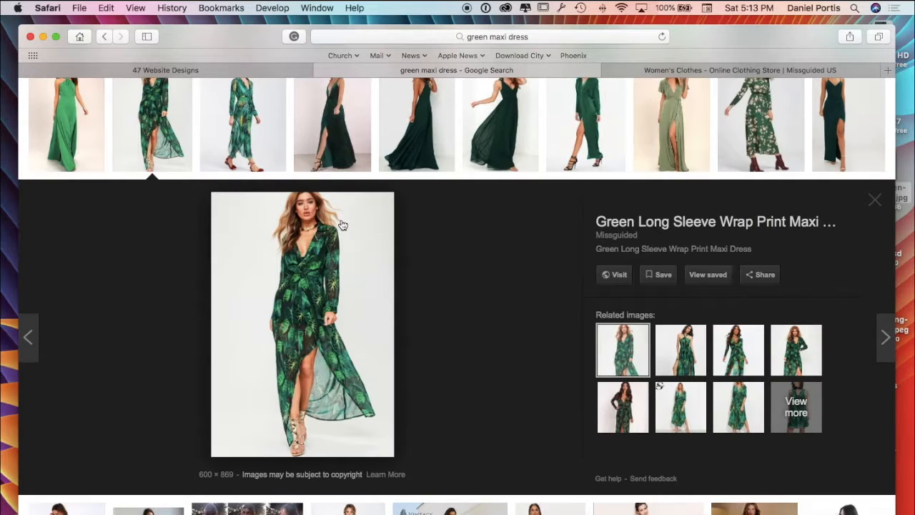
pyautogui.moveTo(320, 442)
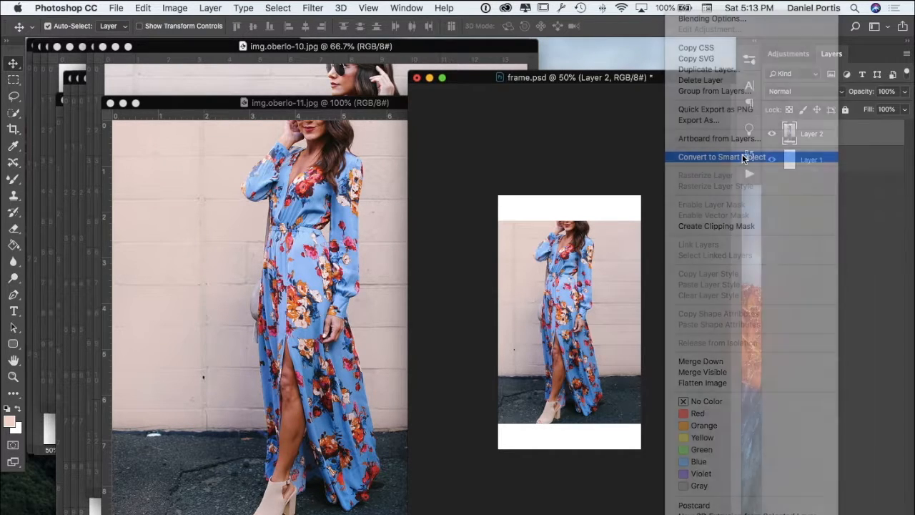
# Convert the dress layer to a Smart Object and scale it to fill the 450×800 frame
pyautogui.click(721, 156)
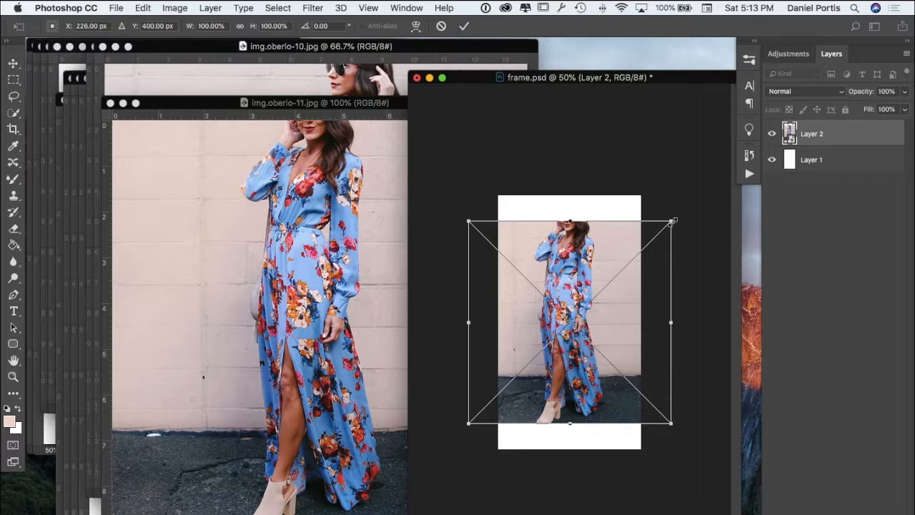
pyautogui.moveTo(672, 222); pyautogui.dragTo(699, 193)
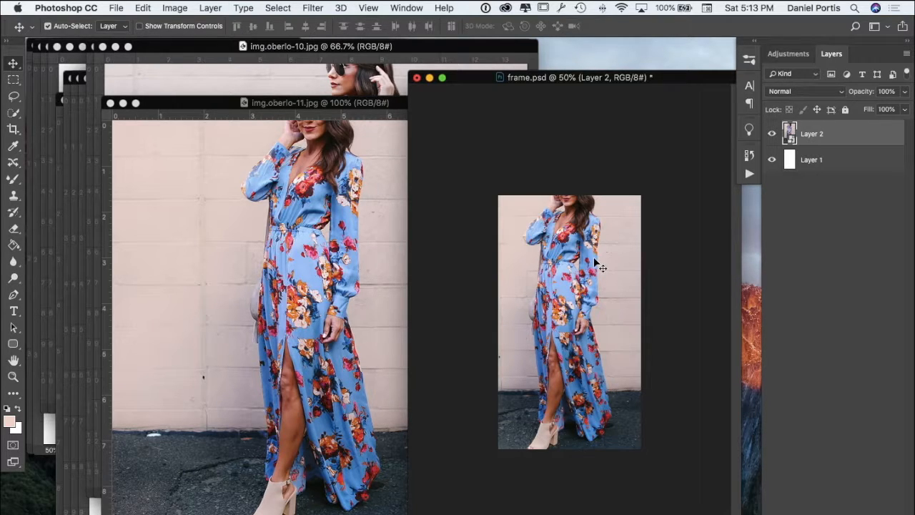
pyautogui.moveTo(586, 300)
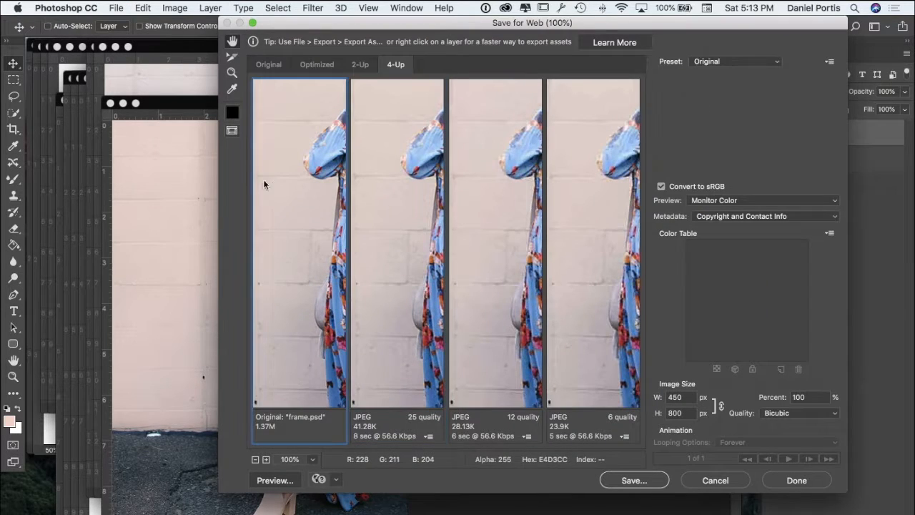
# Export the framed dress via Save for Web as blue_split_dress.jpg in not_last_folder
pyautogui.click(632, 481)
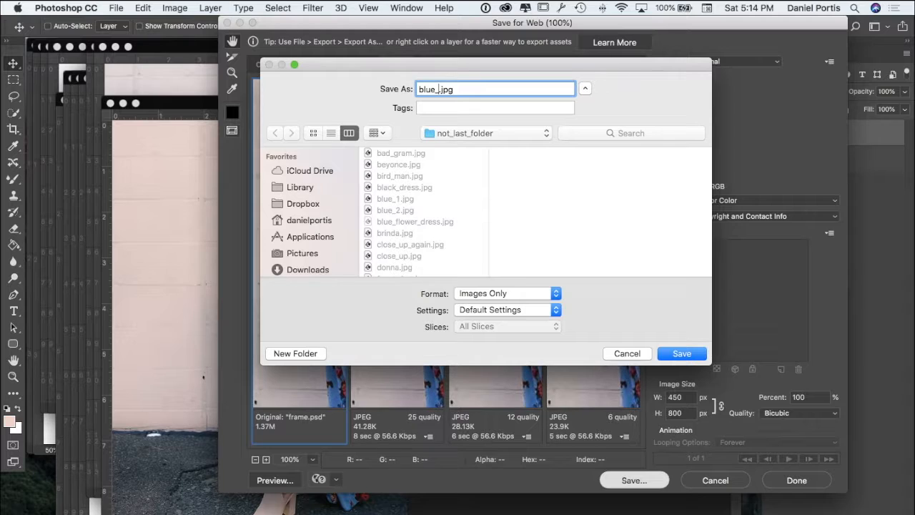
pyautogui.write('split_dress')
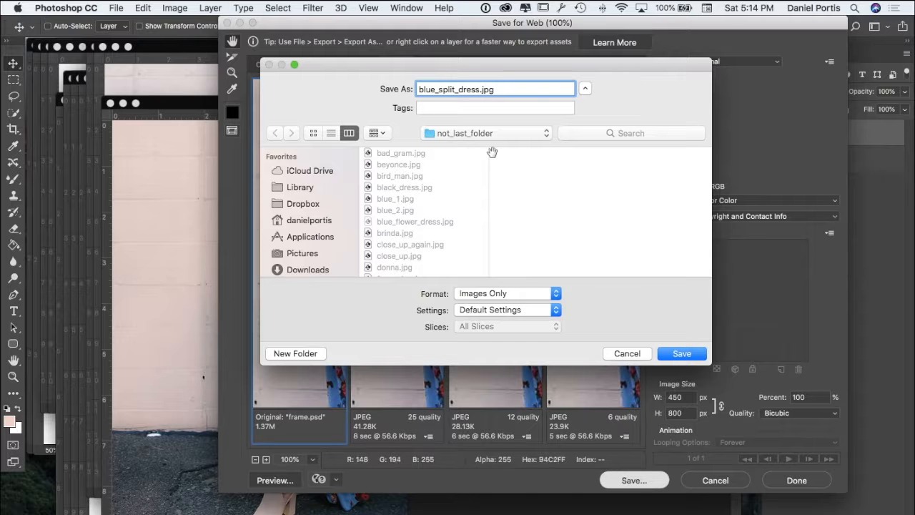
pyautogui.click(680, 354)
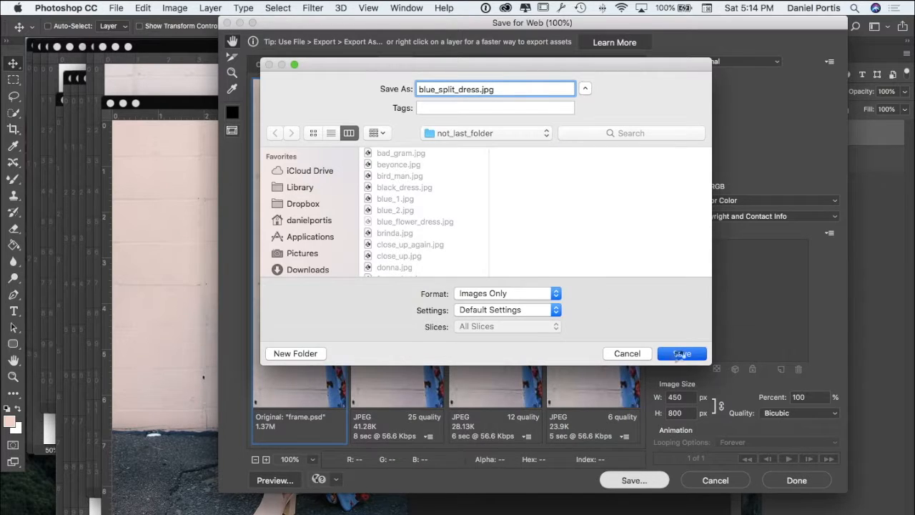
pyautogui.click(680, 353)
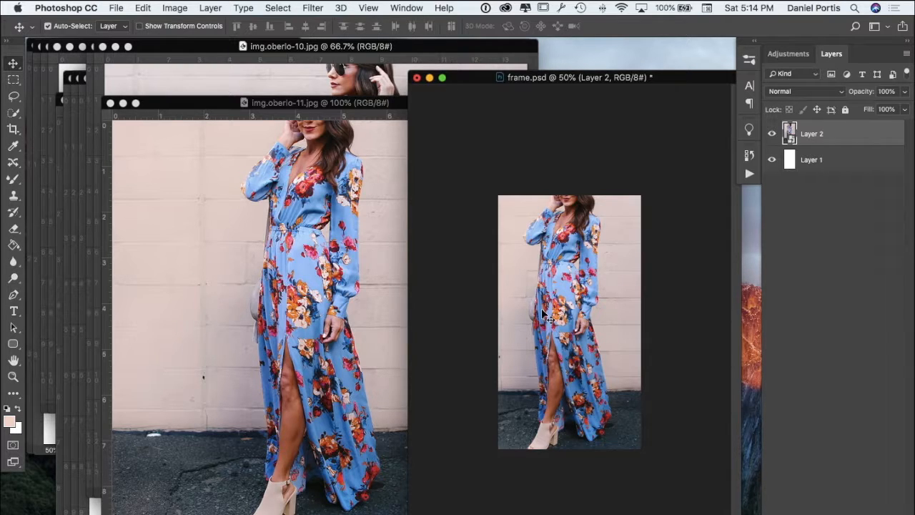
pyautogui.moveTo(583, 180)
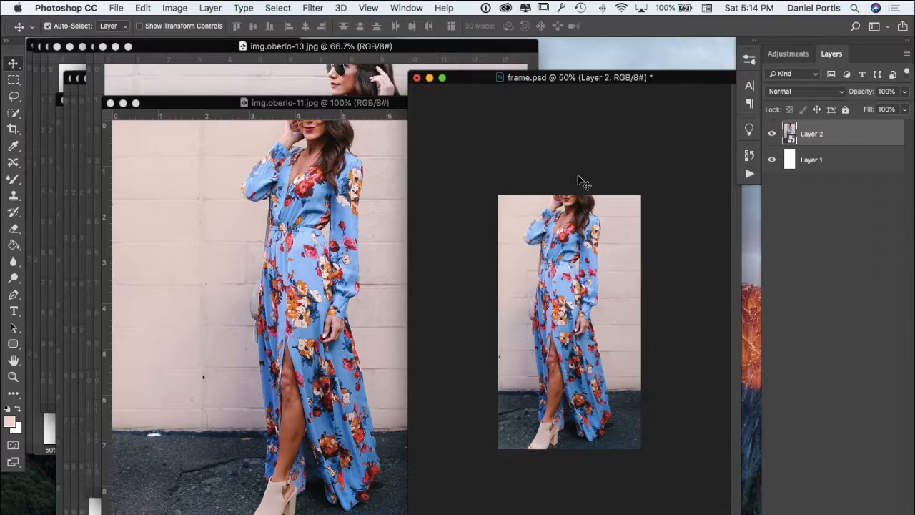